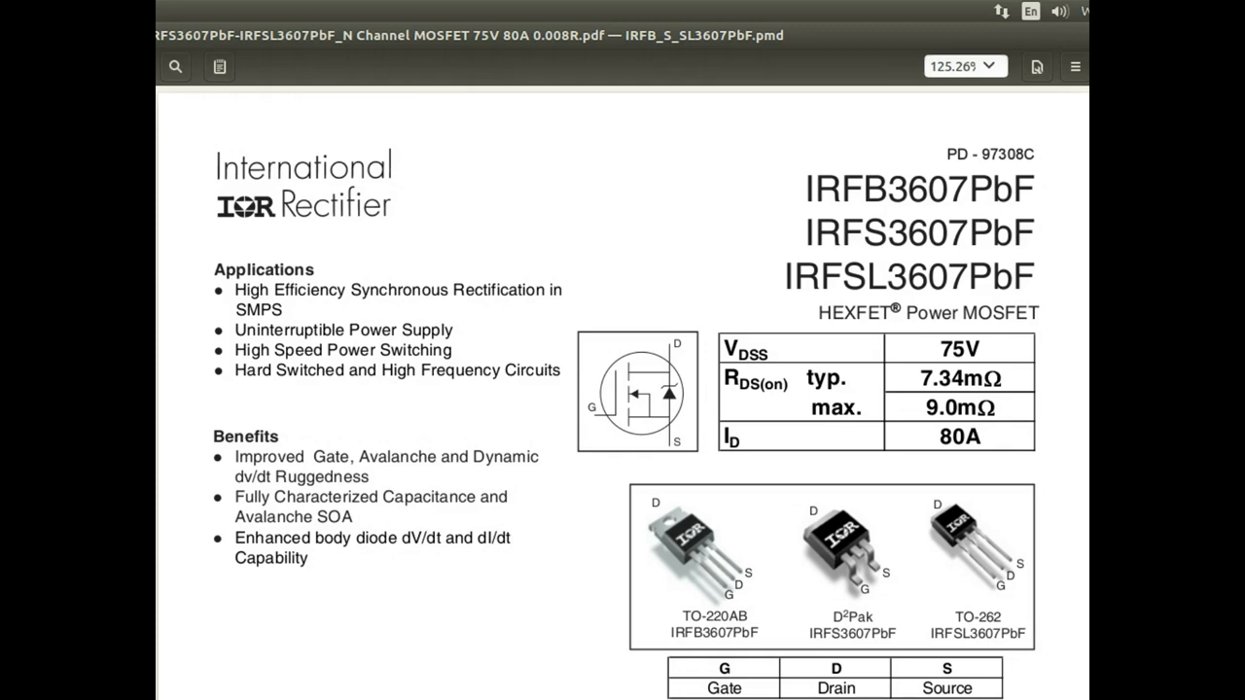
# Step: Select the 9.0 maximum on-resistance value in the datasheet, then clear the selection
pyautogui.doubleClick(961, 348)
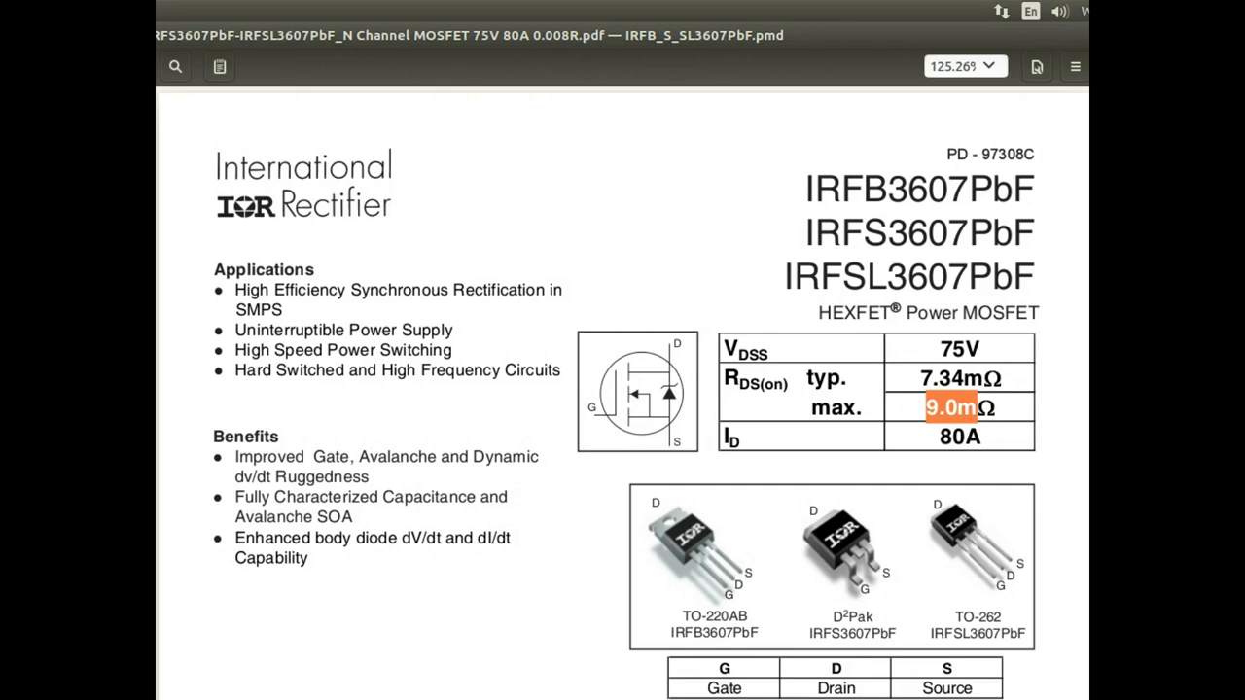
pyautogui.click(949, 407)
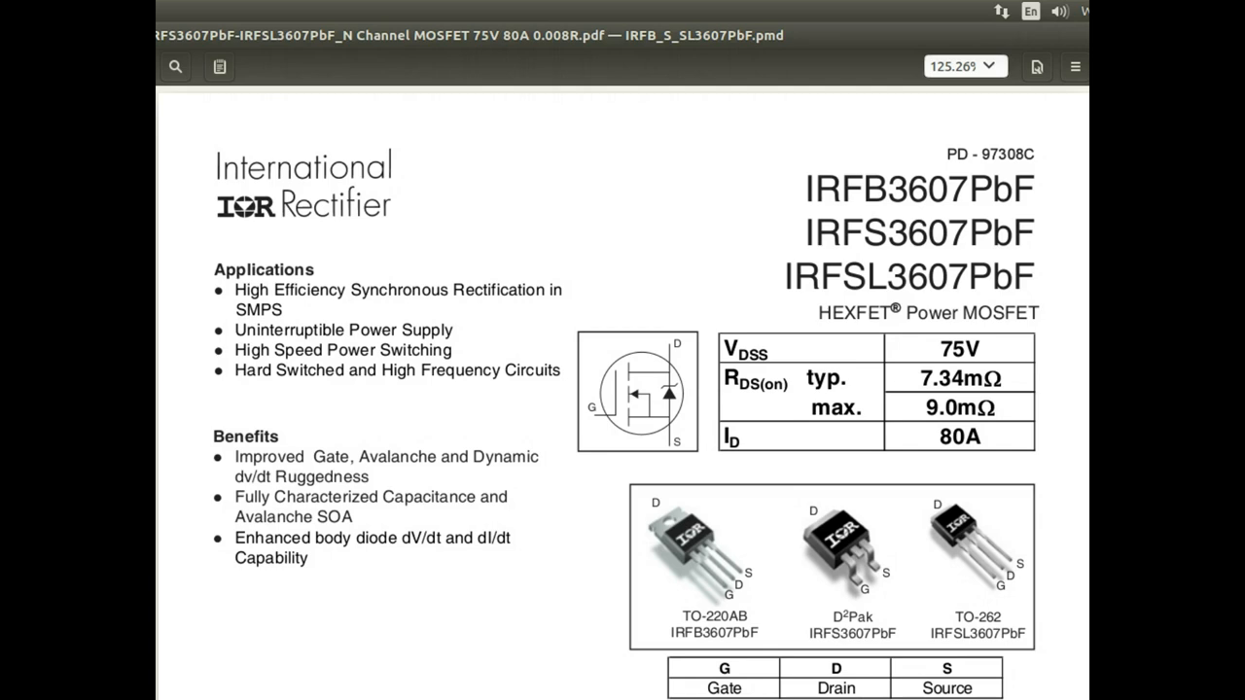
# Step: Scroll the datasheet to the Absolute Maximum Ratings and Avalanche Characteristics tables
pyautogui.scroll(-3)
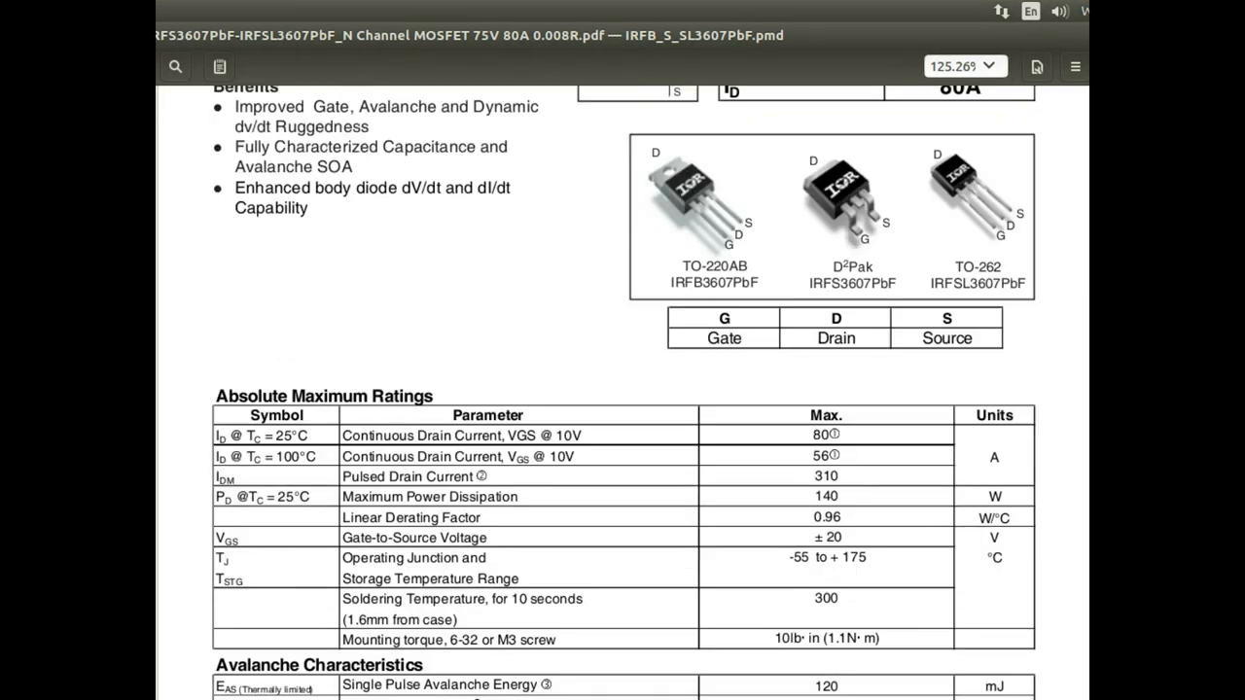
pyautogui.scroll(-3)
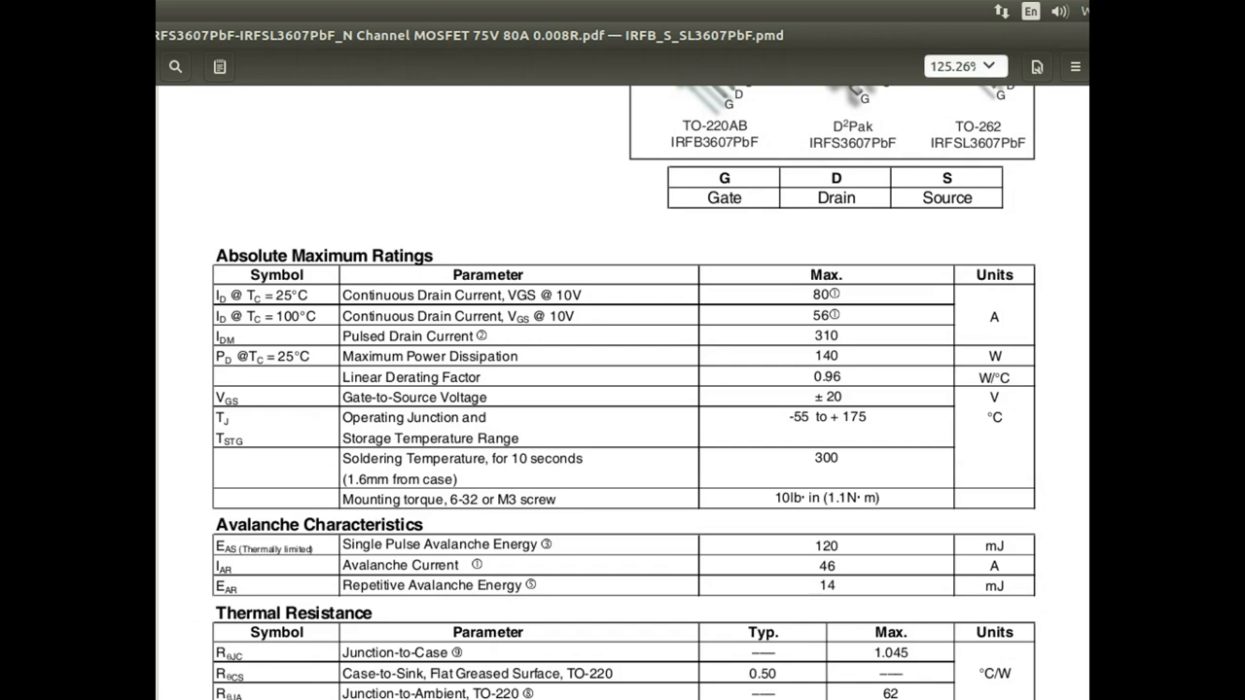
pyautogui.scroll(3)
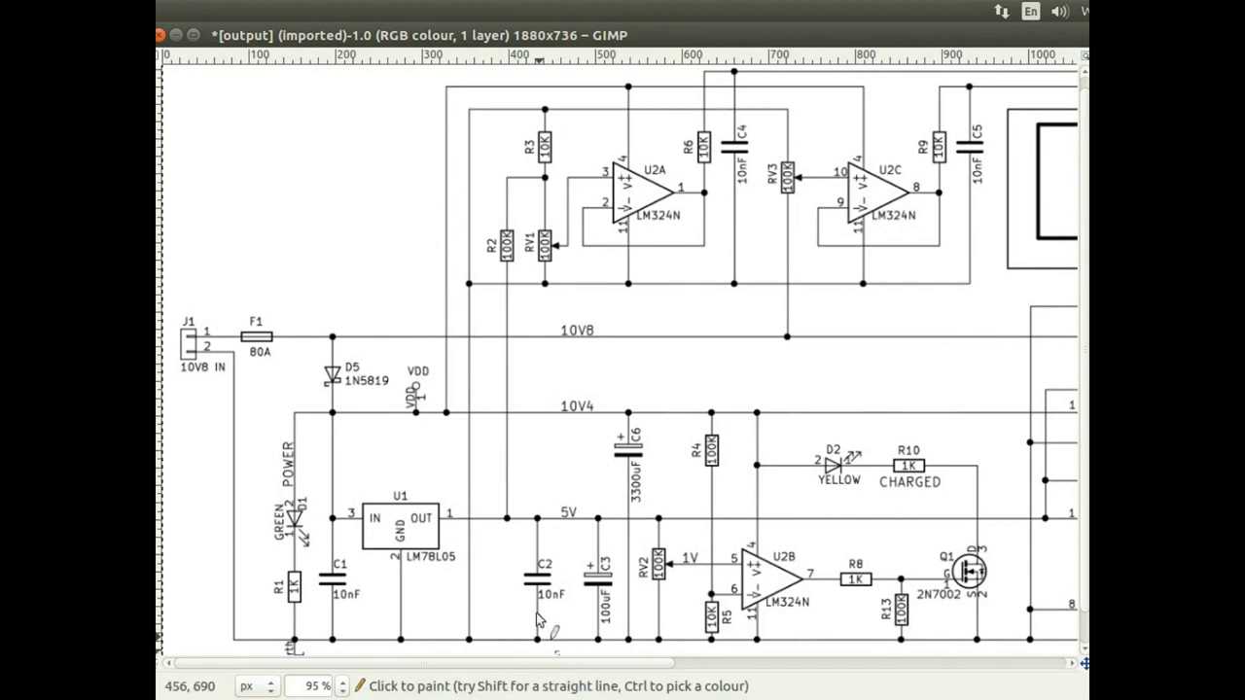
pyautogui.moveTo(302, 385)
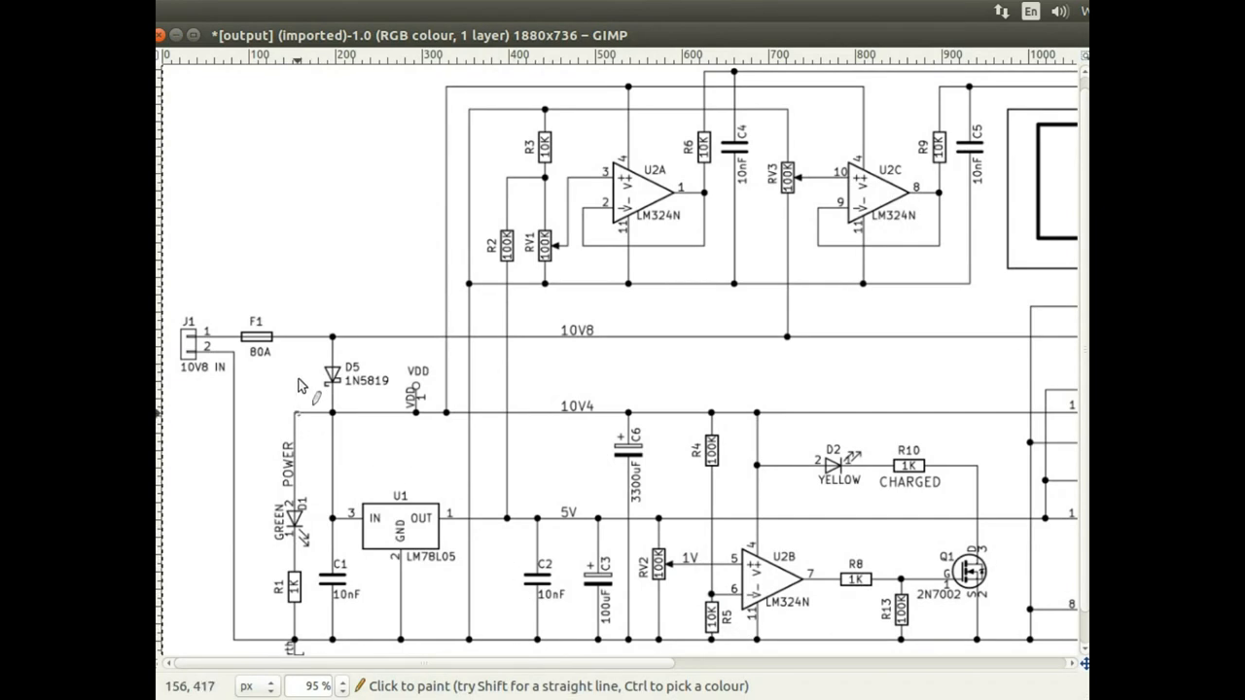
pyautogui.moveTo(295, 366)
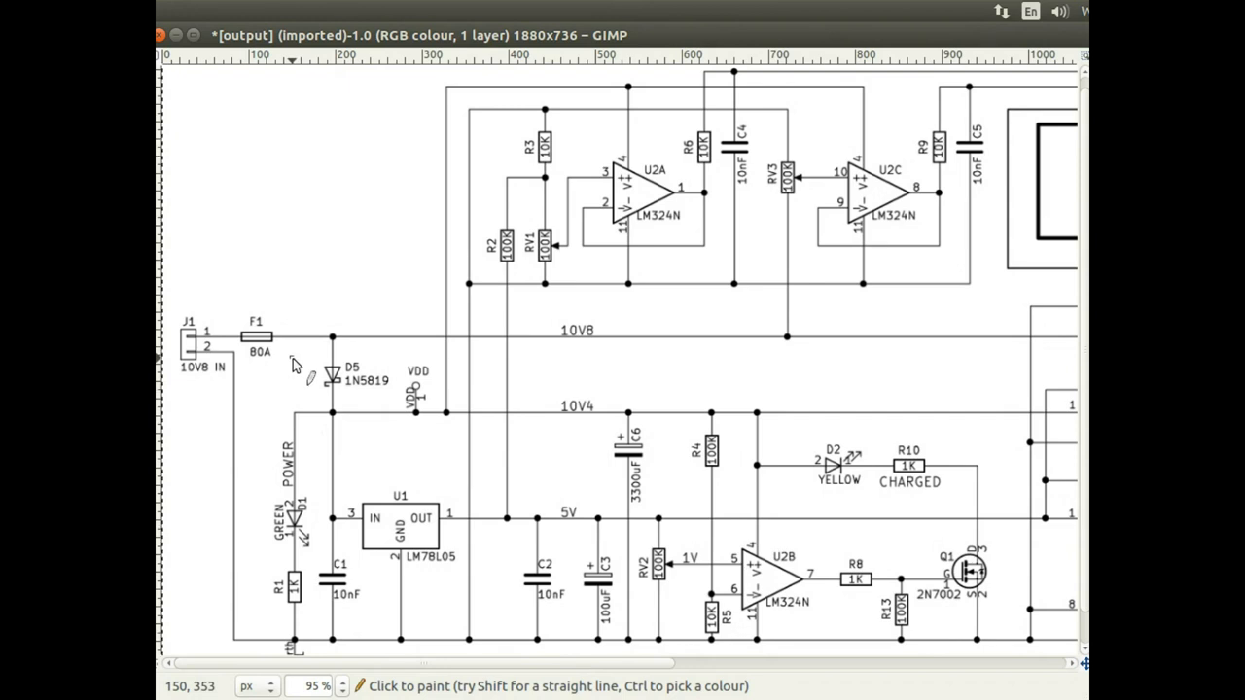
# Step: Draw a red freehand loop around diode D5 1N5819 near the 10V8 input
pyautogui.moveTo(233, 302); pyautogui.dragTo(301, 370)
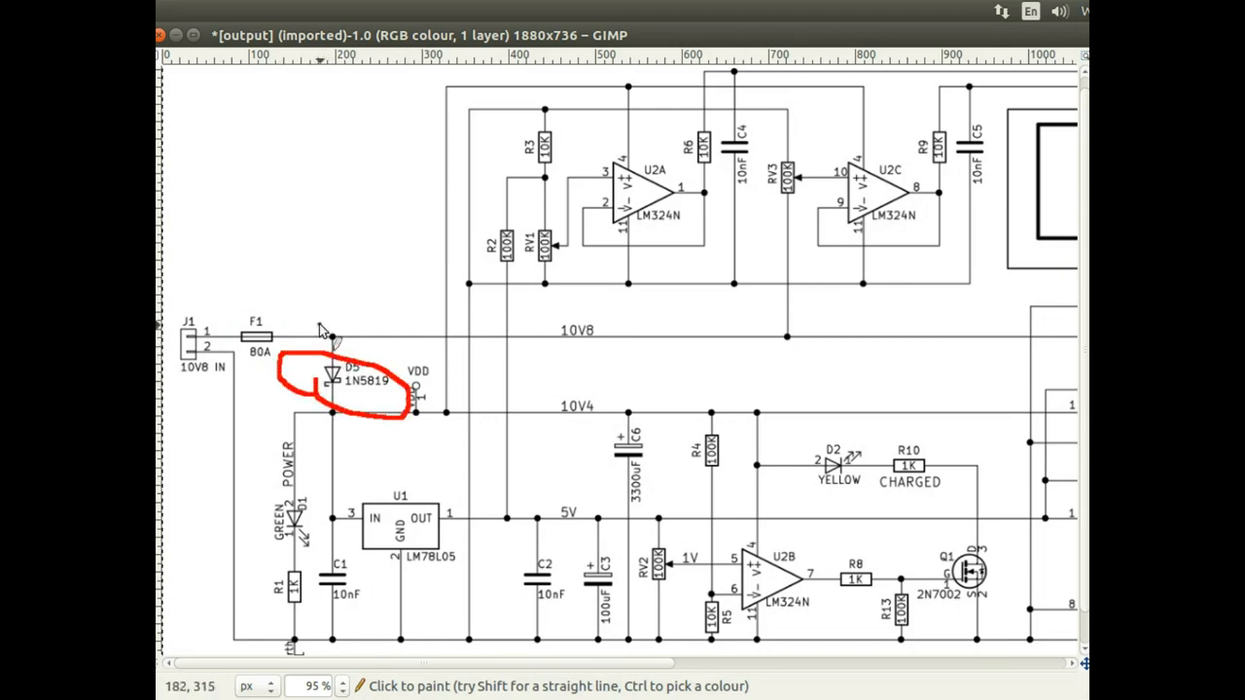
# Step: Mark the 10V8 junction above D5 with red strokes before undoing them
pyautogui.moveTo(315, 341); pyautogui.dragTo(366, 335)
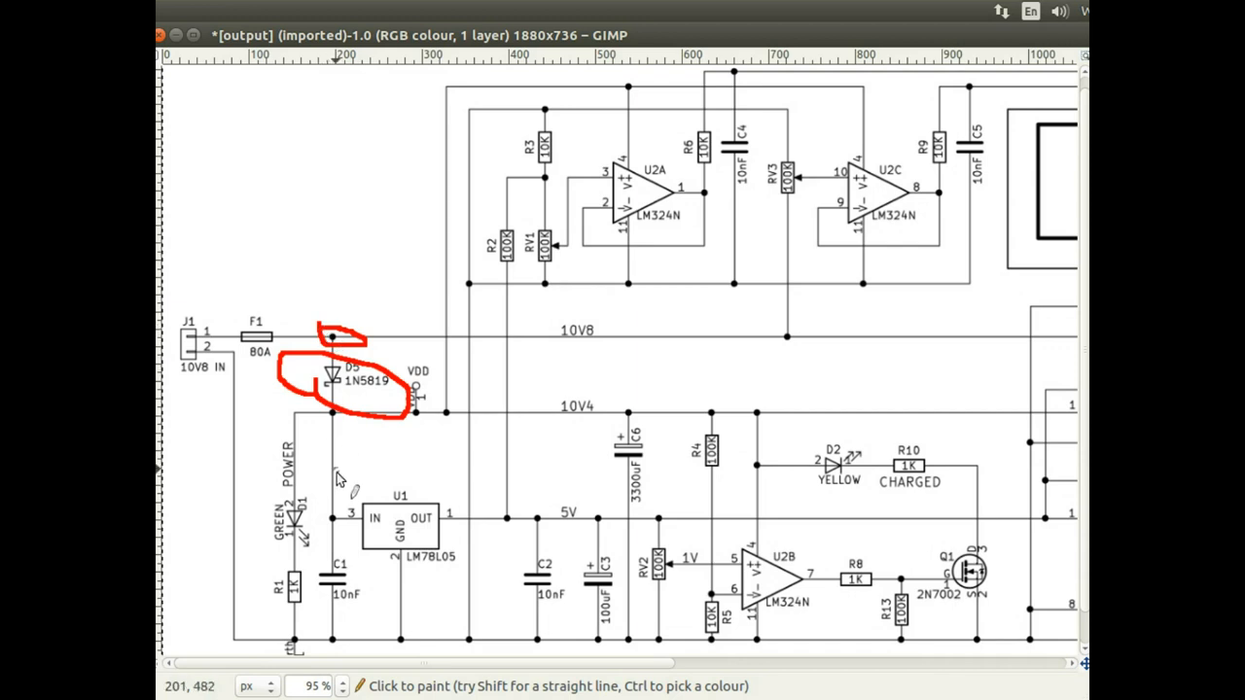
pyautogui.moveTo(622, 431)
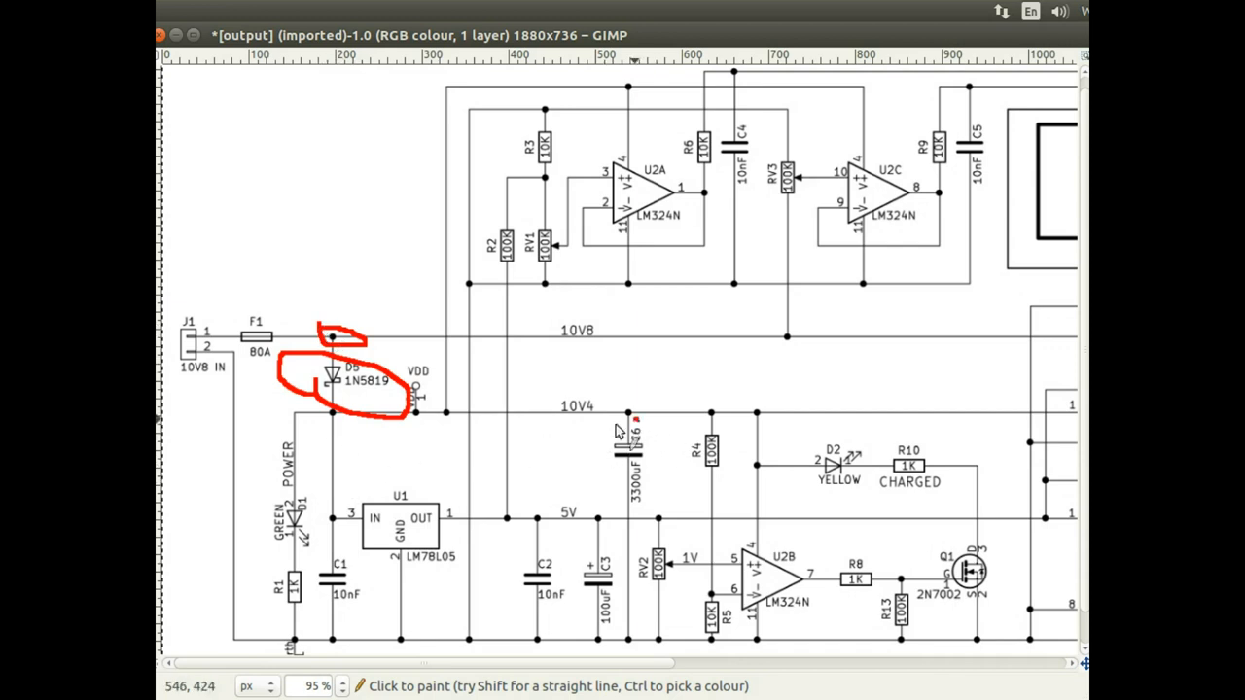
pyautogui.moveTo(642, 424); pyautogui.dragTo(627, 473)
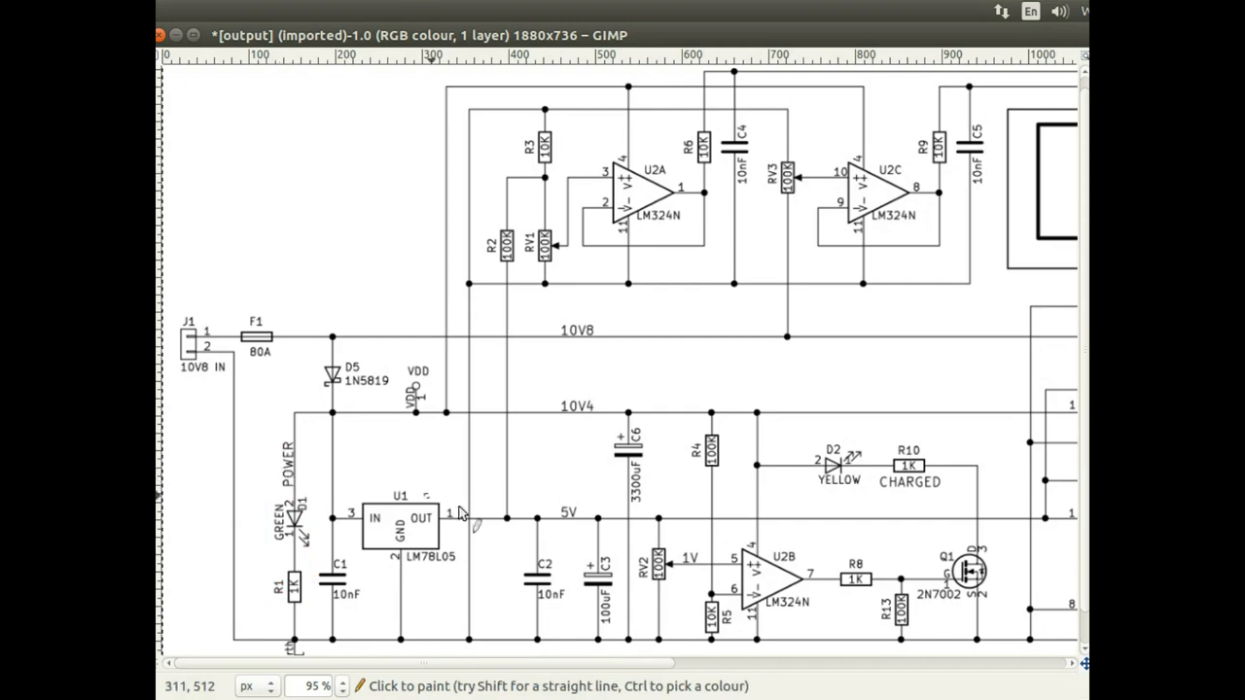
pyautogui.moveTo(553, 611)
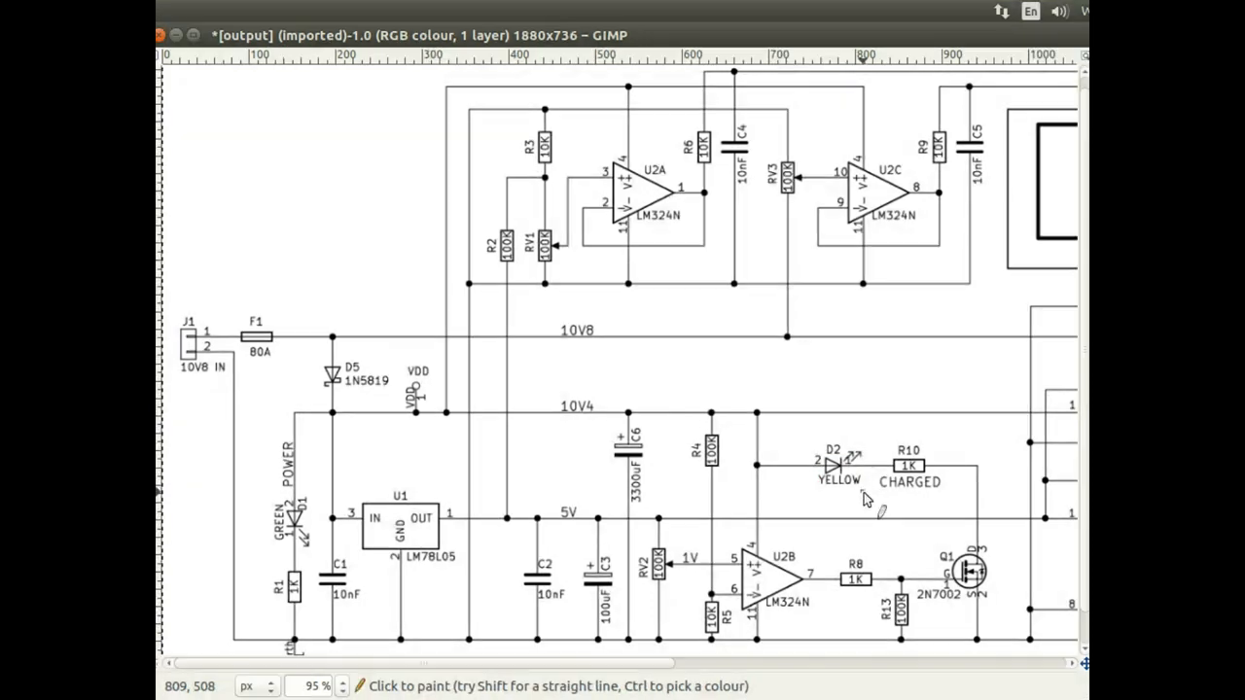
pyautogui.click(977, 547)
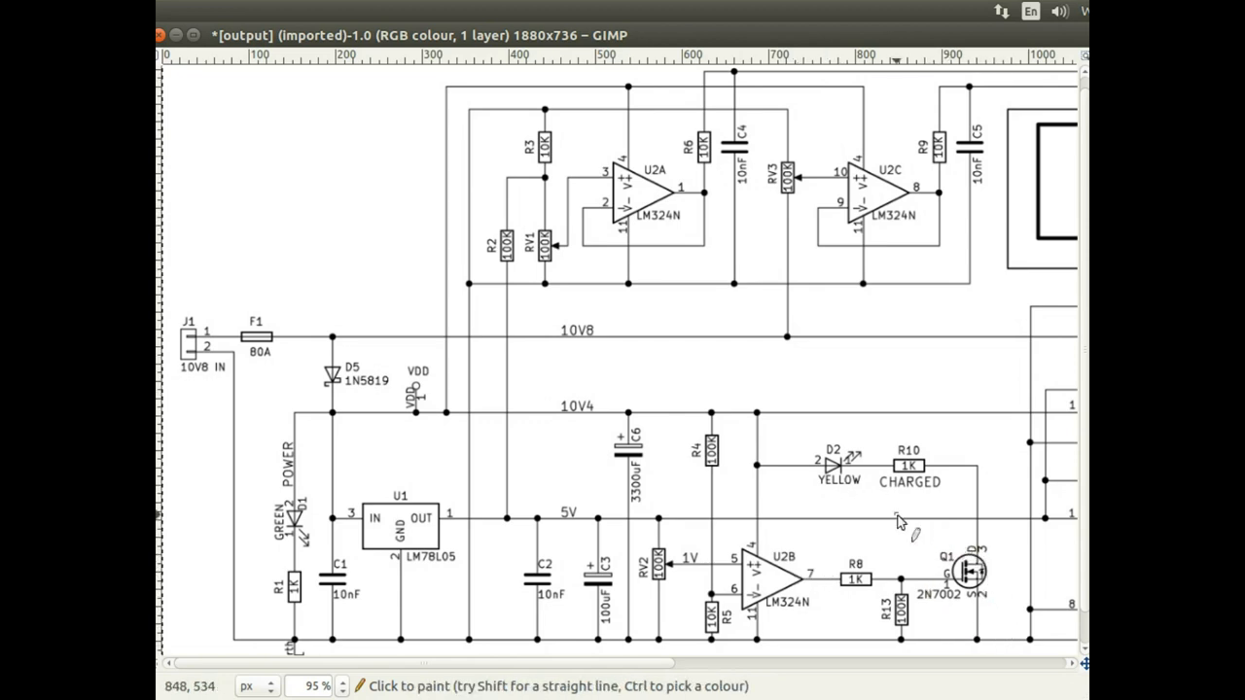
pyautogui.moveTo(642, 321)
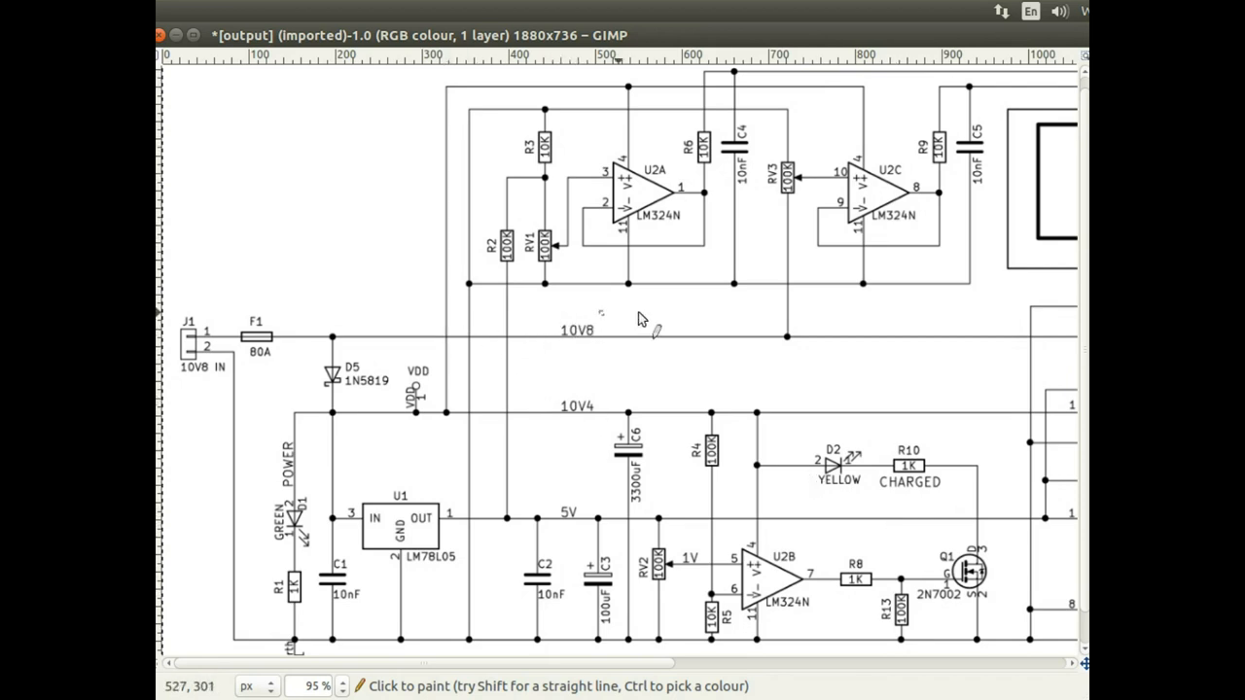
pyautogui.moveTo(693, 163)
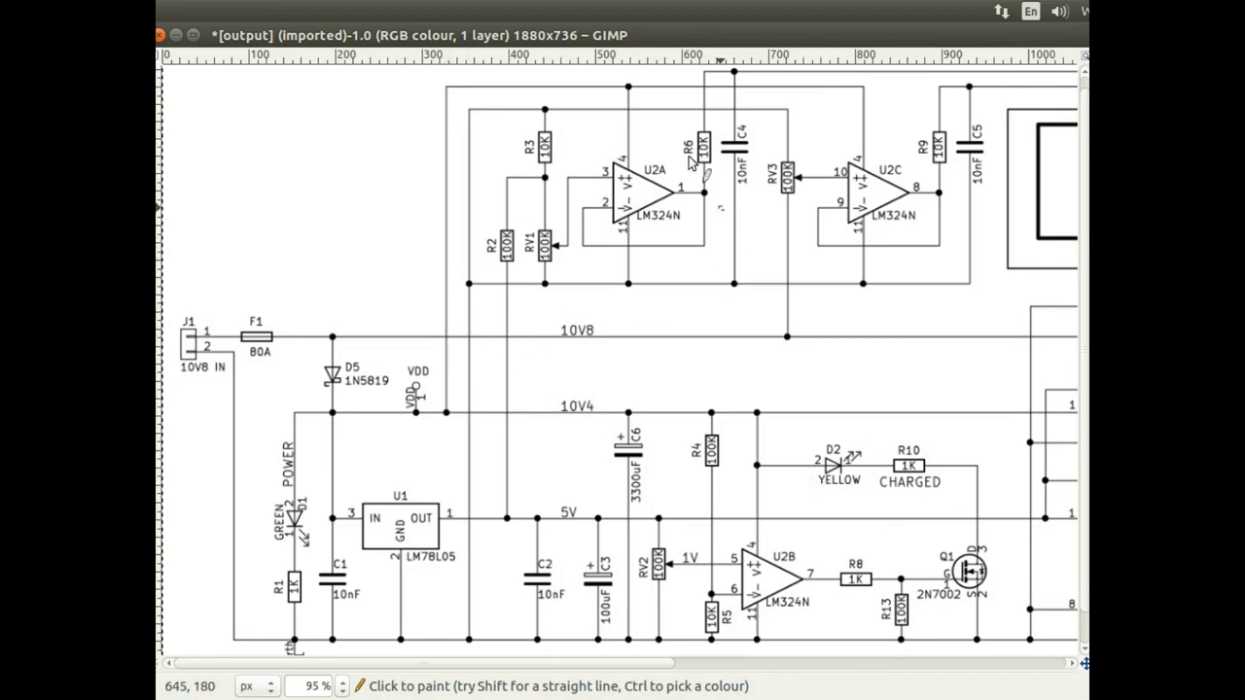
# Step: Circle the U2A op-amp section in red, then undo the mark
pyautogui.moveTo(545, 116); pyautogui.dragTo(710, 282)
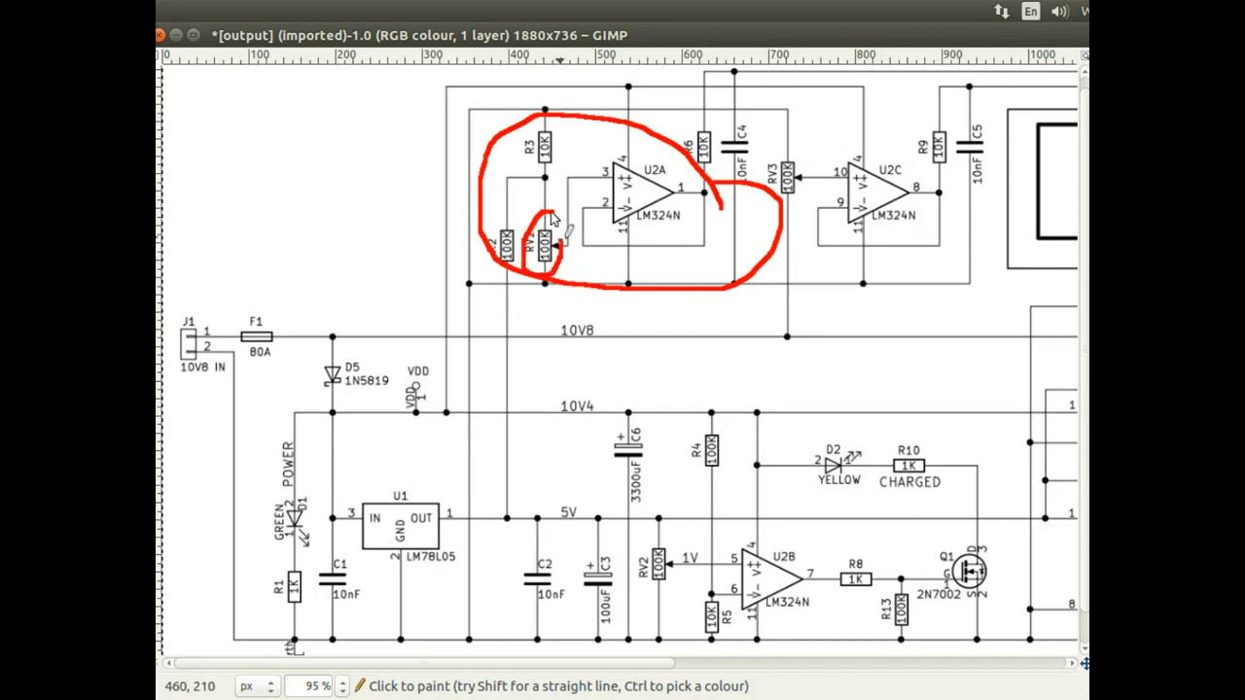
pyautogui.moveTo(545, 210)
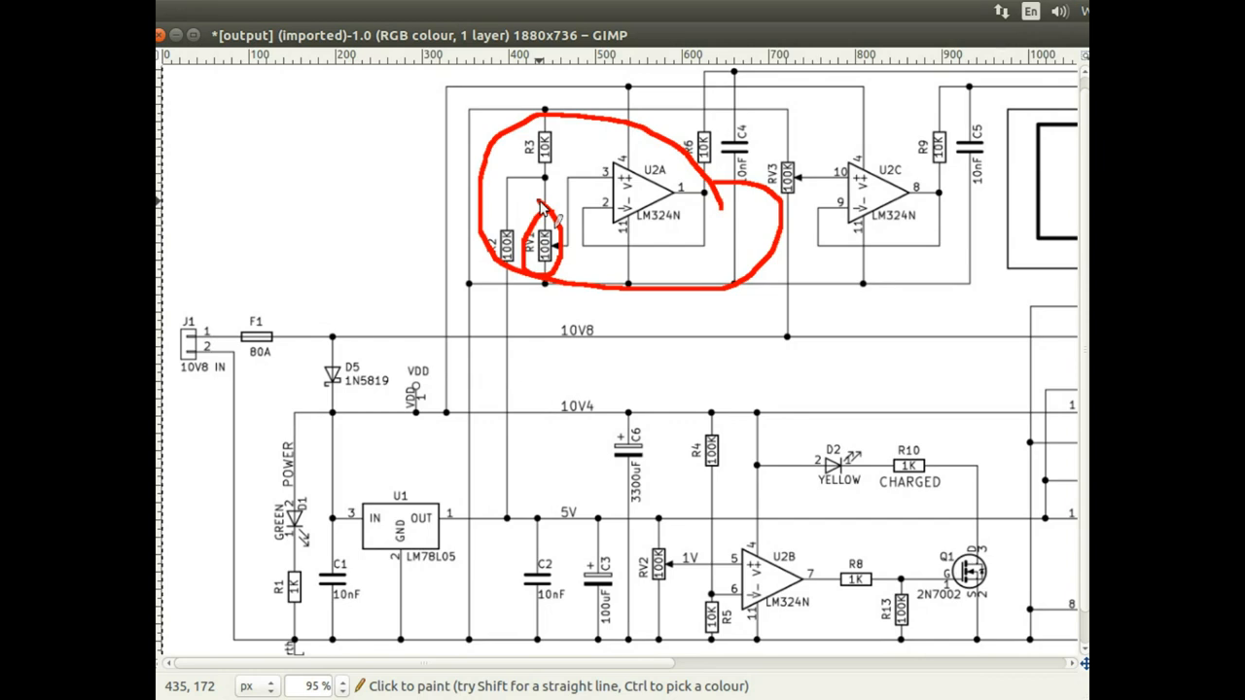
pyautogui.press('ctrl+z')
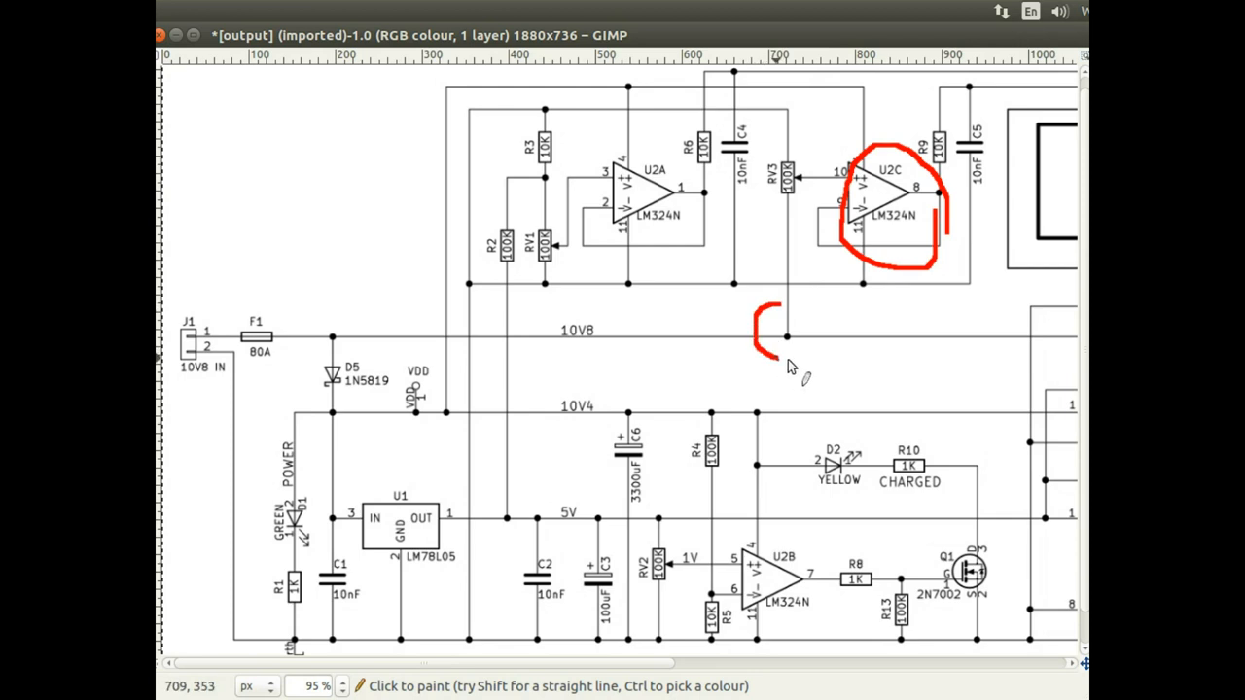
# Step: Circle the 10V8 and 10V4 line junctions and U2C area in red before clearing them
pyautogui.moveTo(769, 315); pyautogui.dragTo(782, 350)
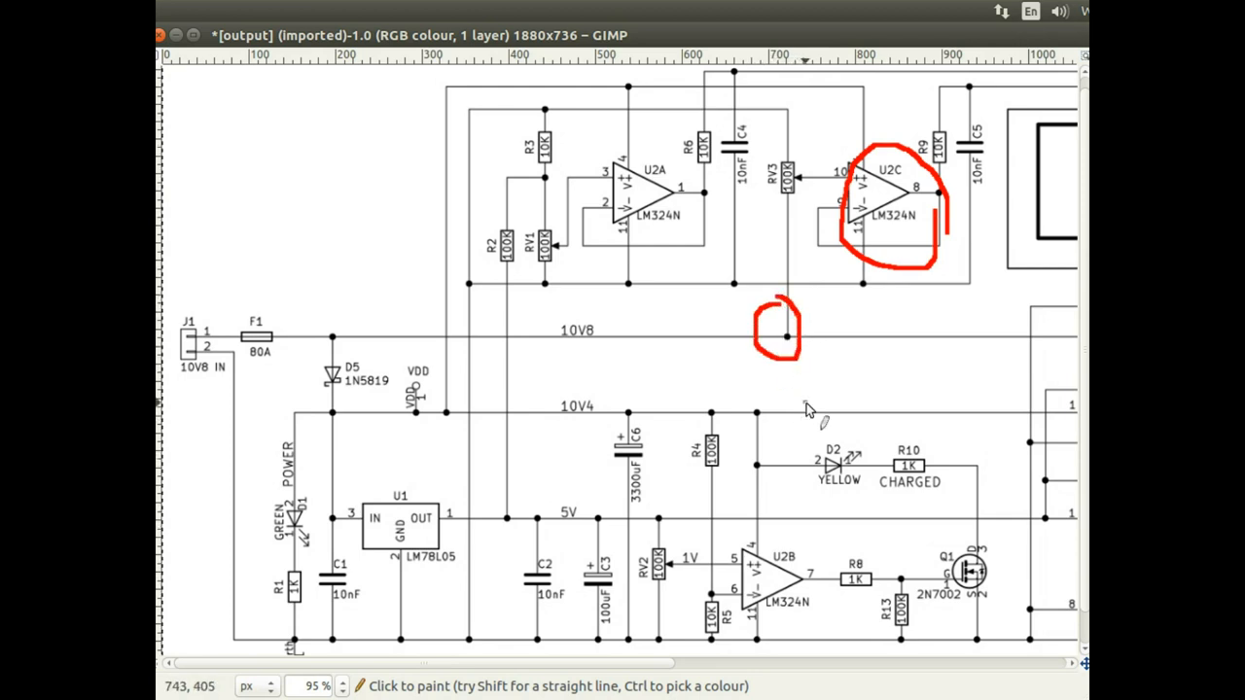
pyautogui.moveTo(768, 412); pyautogui.dragTo(797, 409)
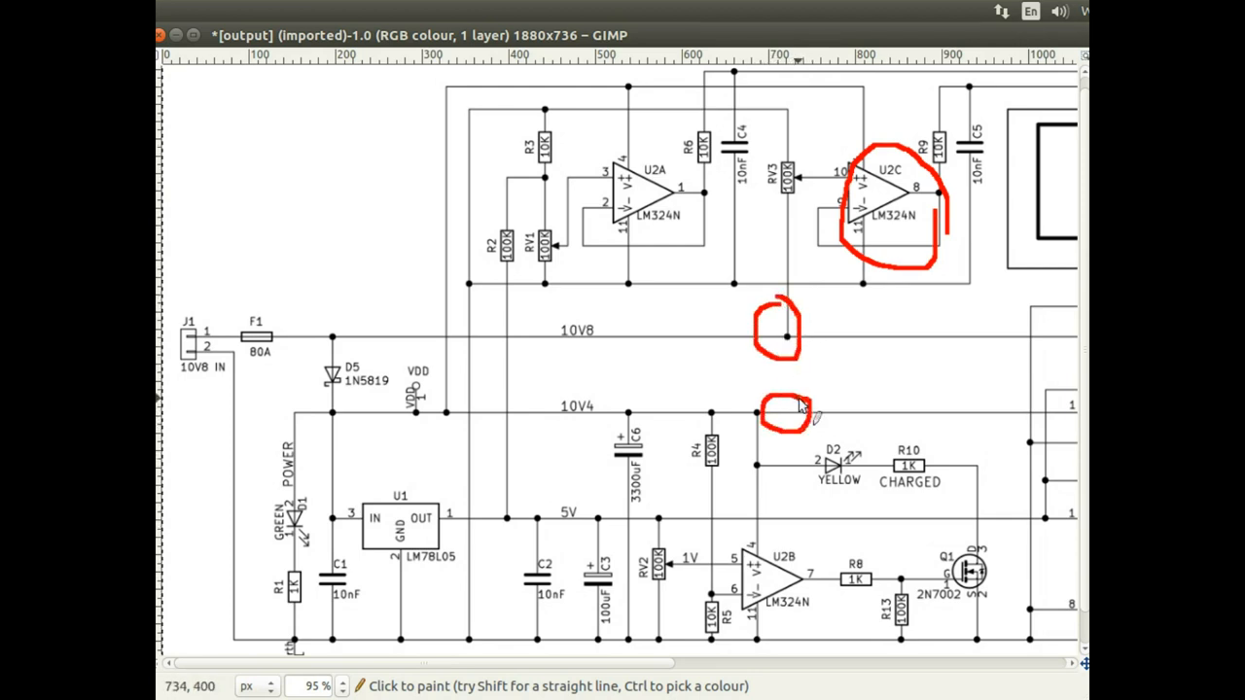
pyautogui.moveTo(626, 408); pyautogui.dragTo(632, 516)
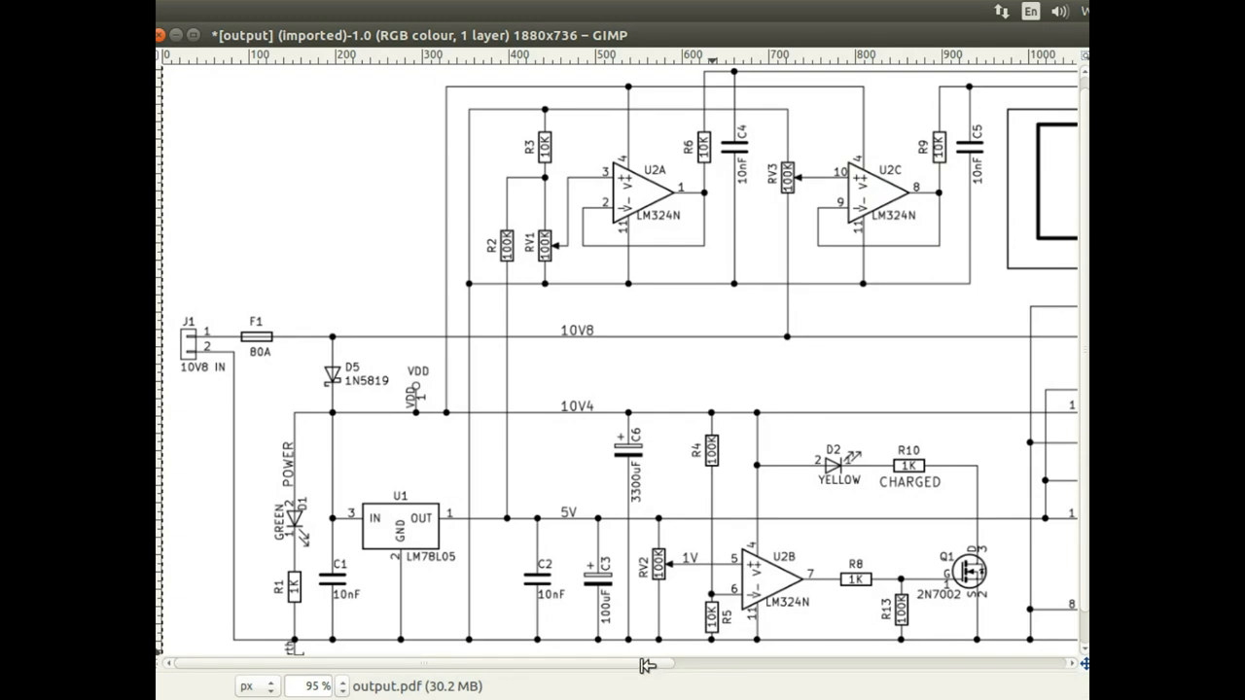
pyautogui.hscroll(3)
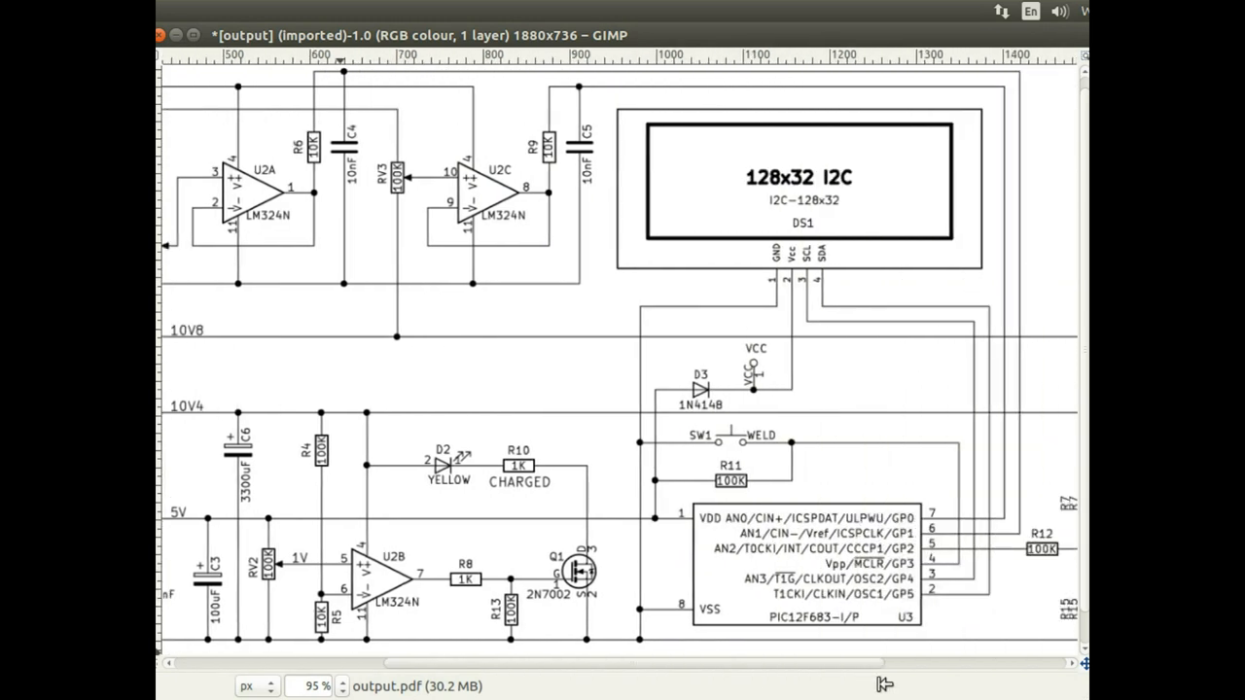
pyautogui.hscroll(3)
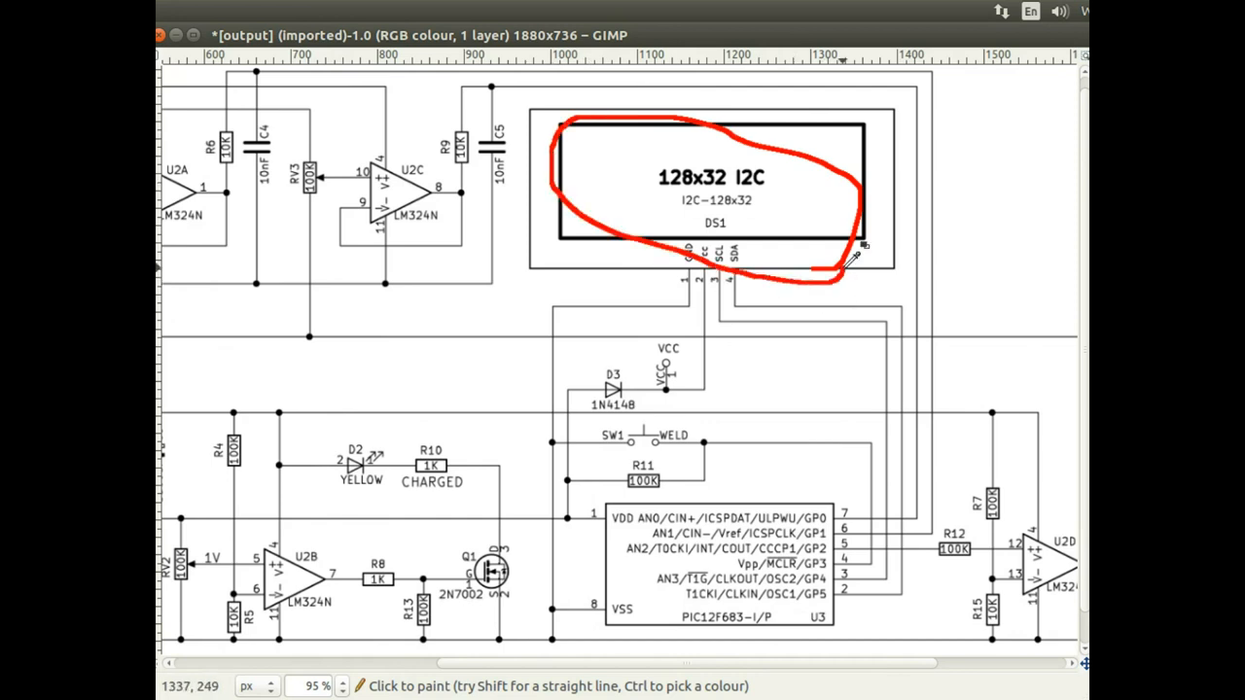
pyautogui.press('ctrl+z')
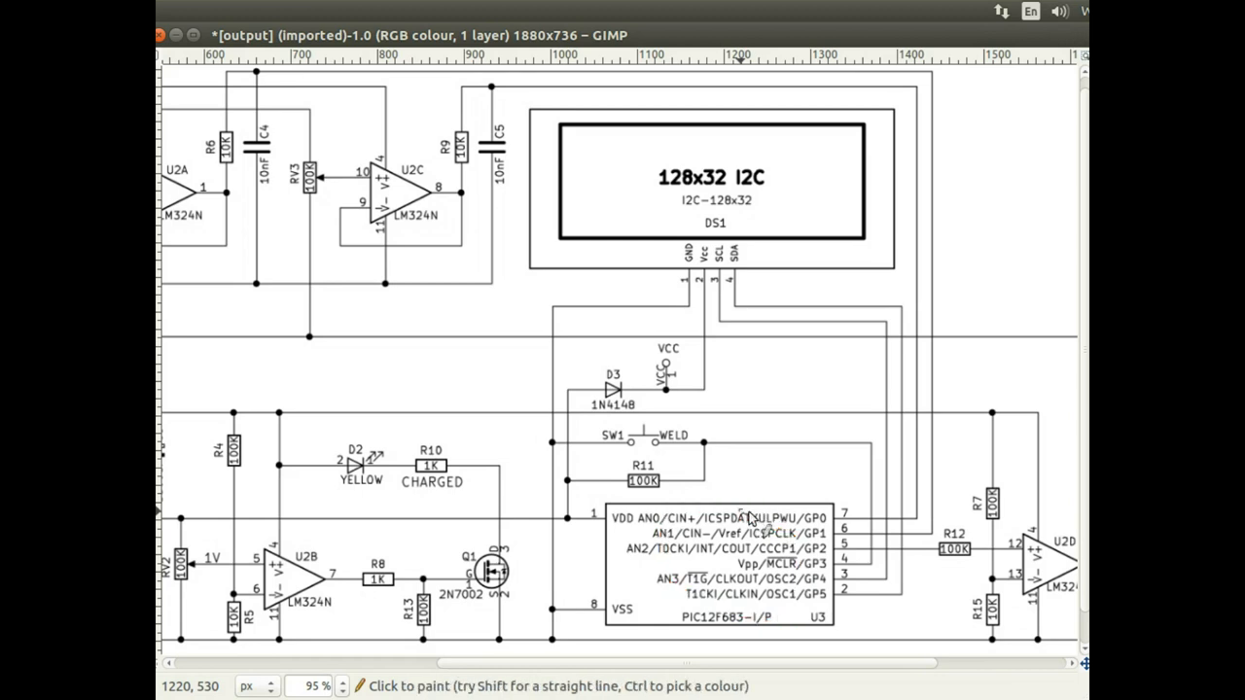
pyautogui.moveTo(747, 504)
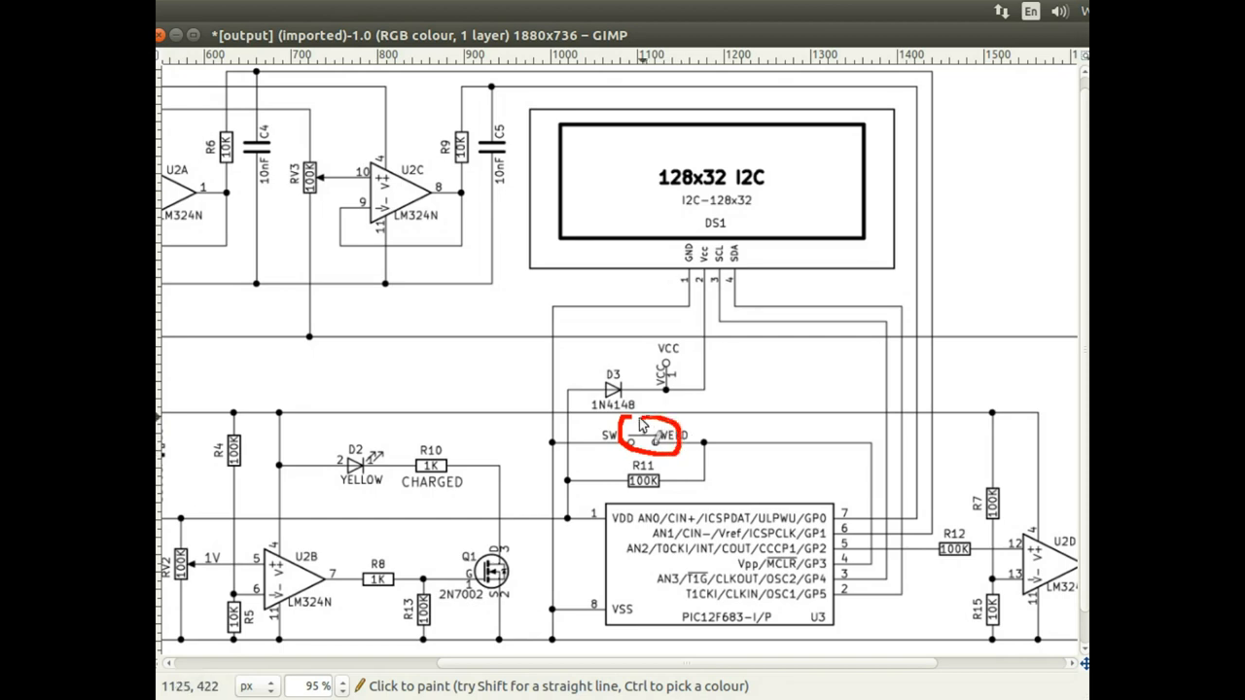
pyautogui.moveTo(778, 473)
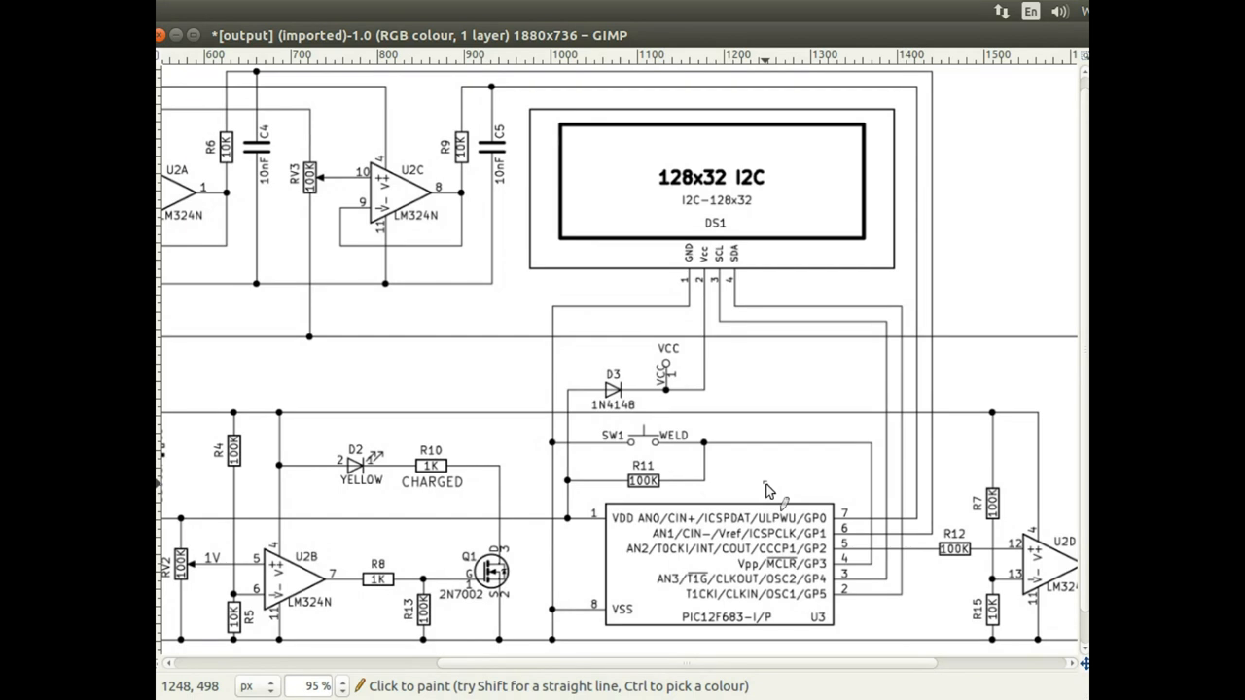
pyautogui.moveTo(837, 483)
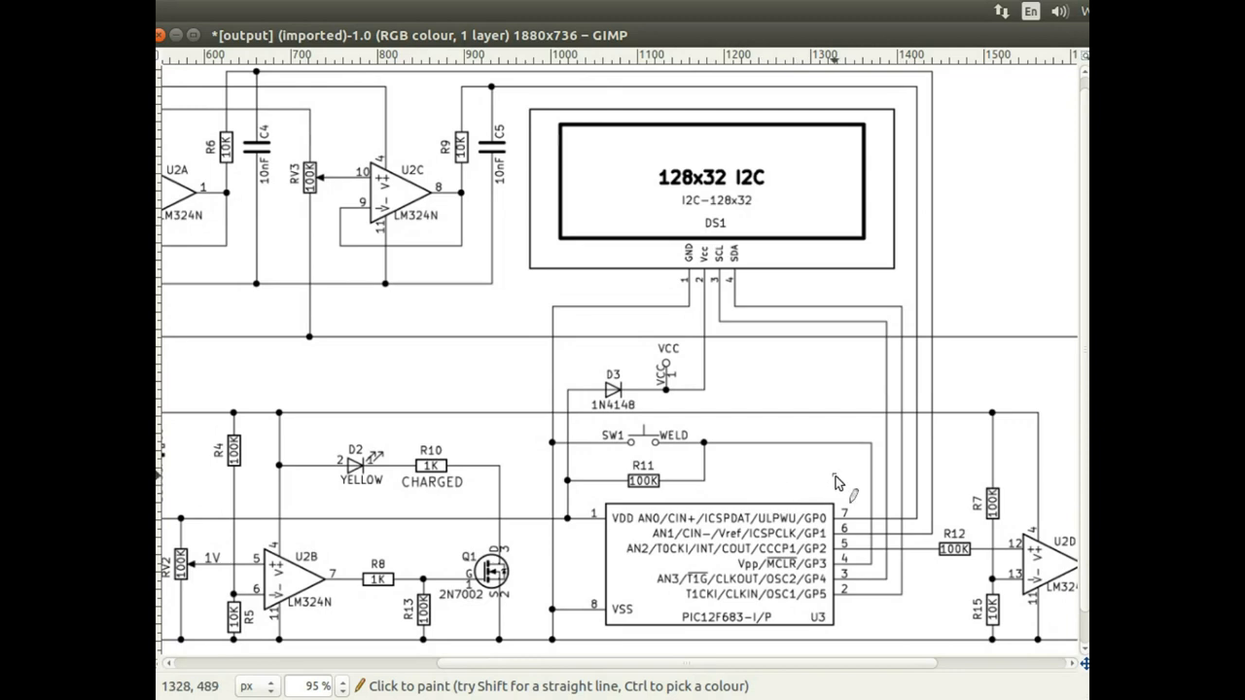
pyautogui.hscroll(3)
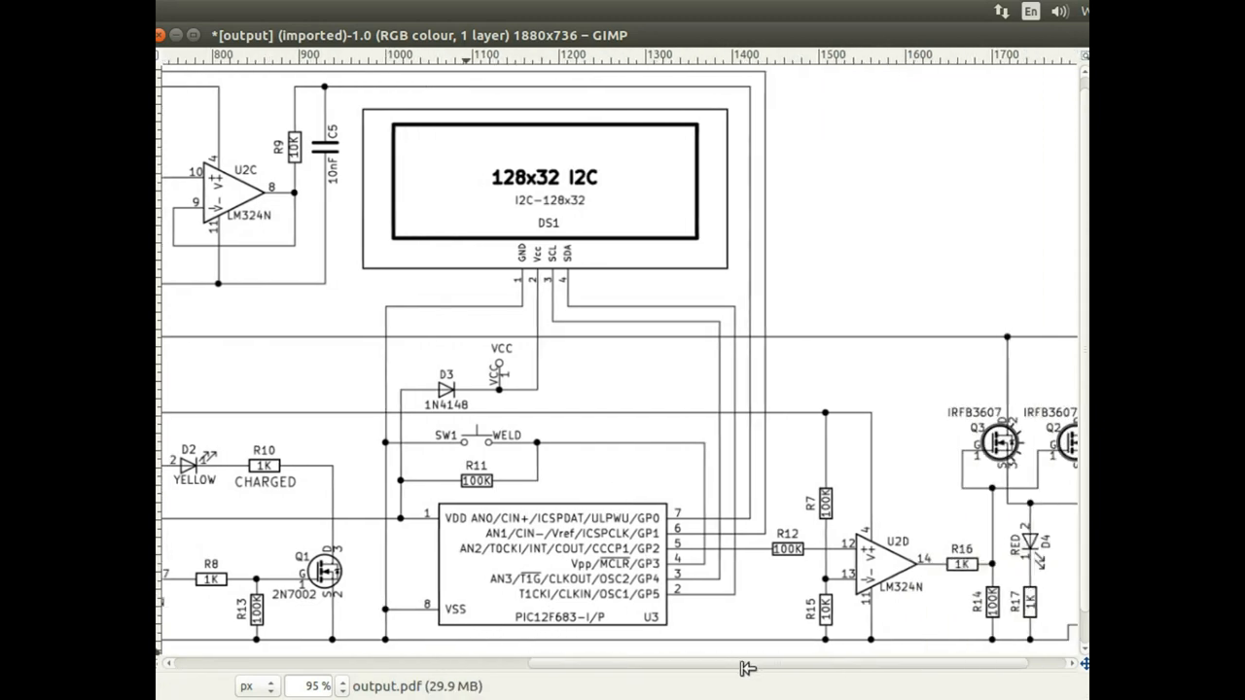
pyautogui.hscroll(3)
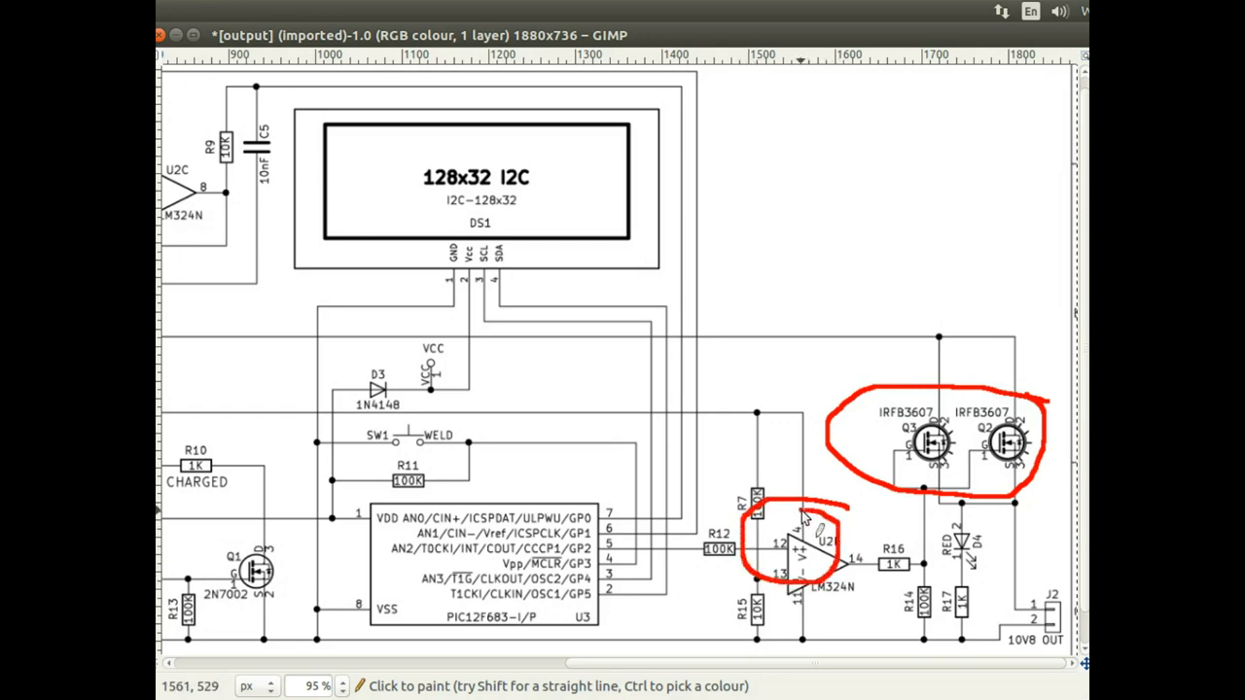
pyautogui.moveTo(809, 549)
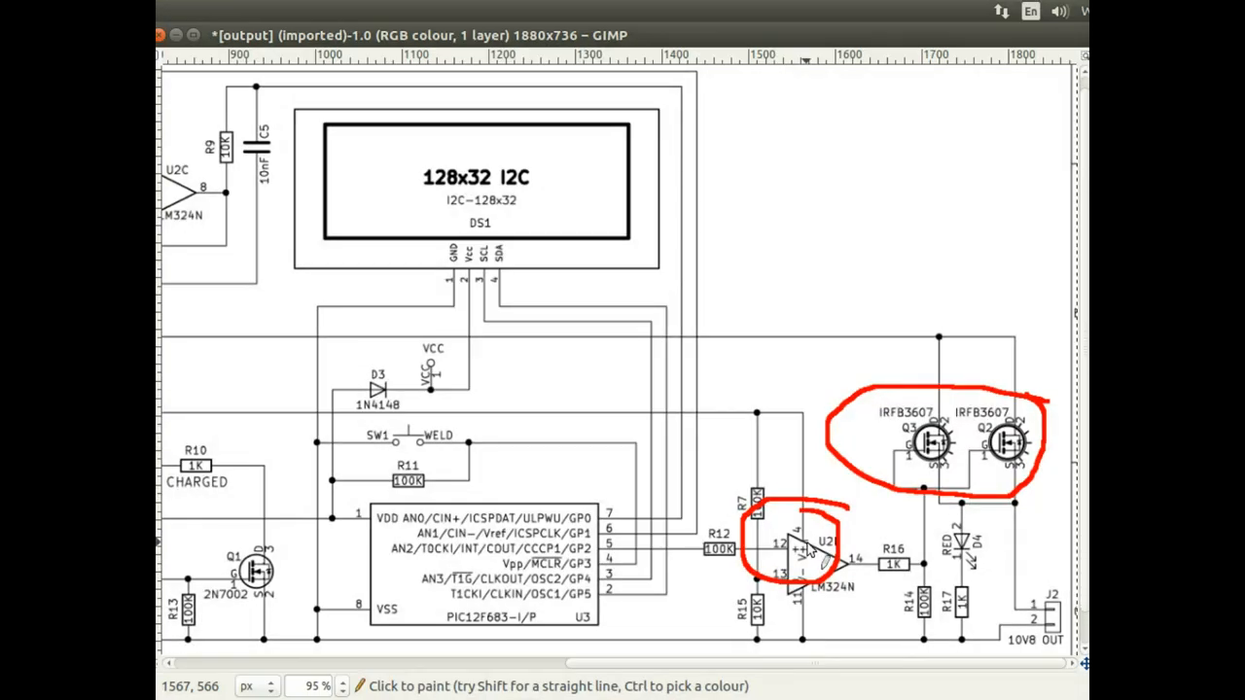
pyautogui.moveTo(705, 545)
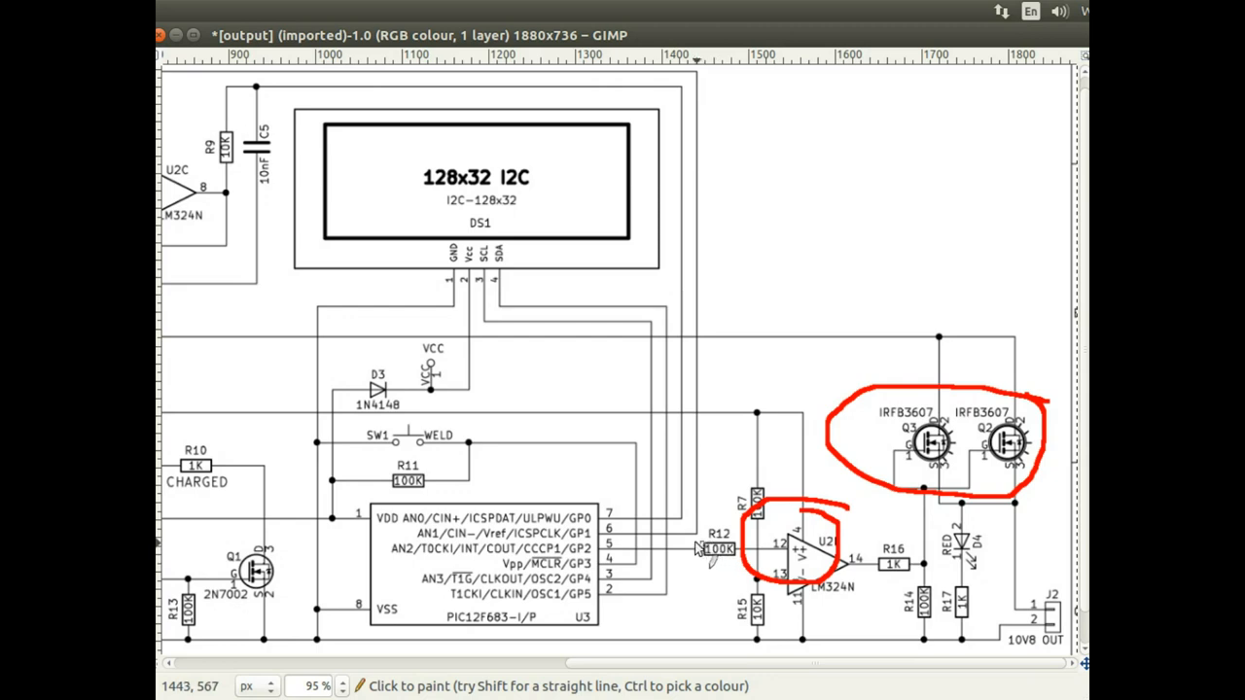
pyautogui.moveTo(564, 541); pyautogui.dragTo(696, 549)
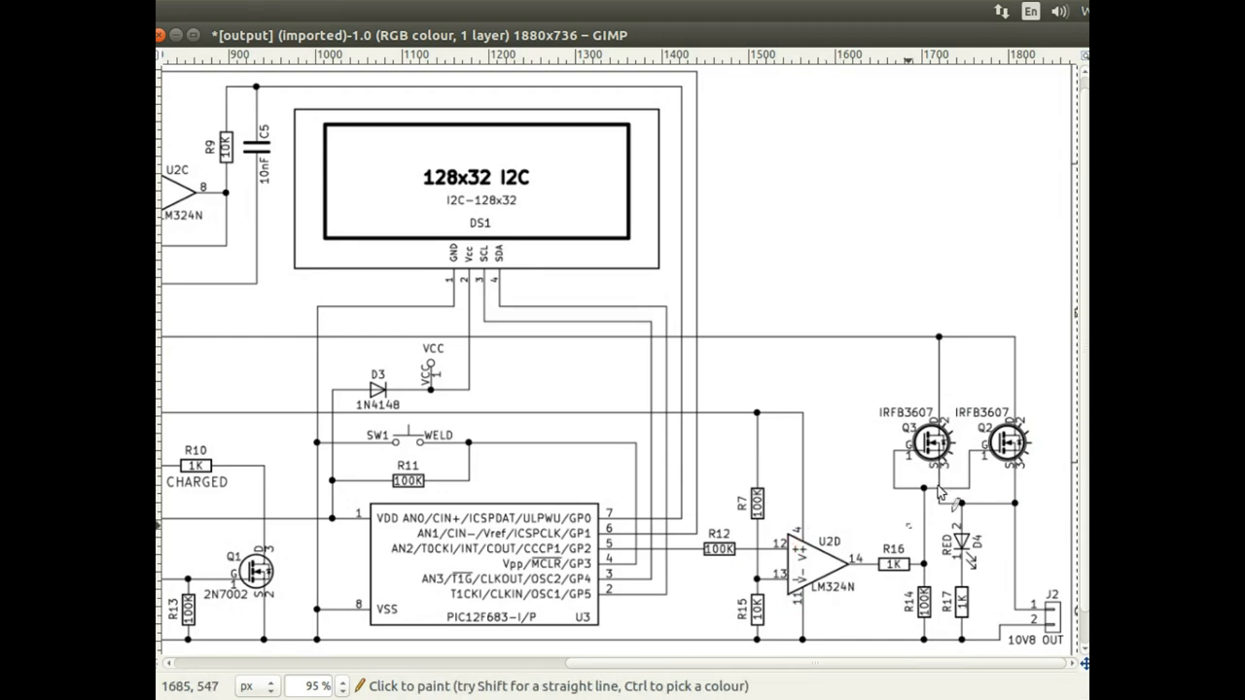
pyautogui.moveTo(972, 581)
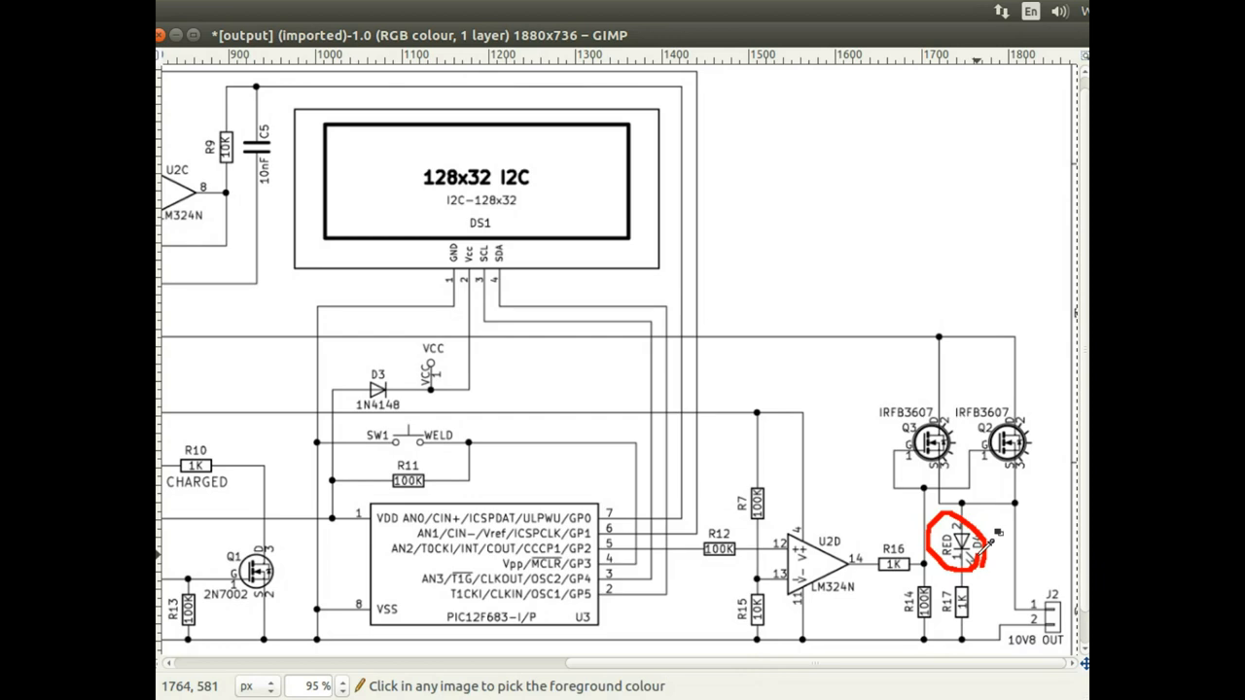
pyautogui.click(963, 545)
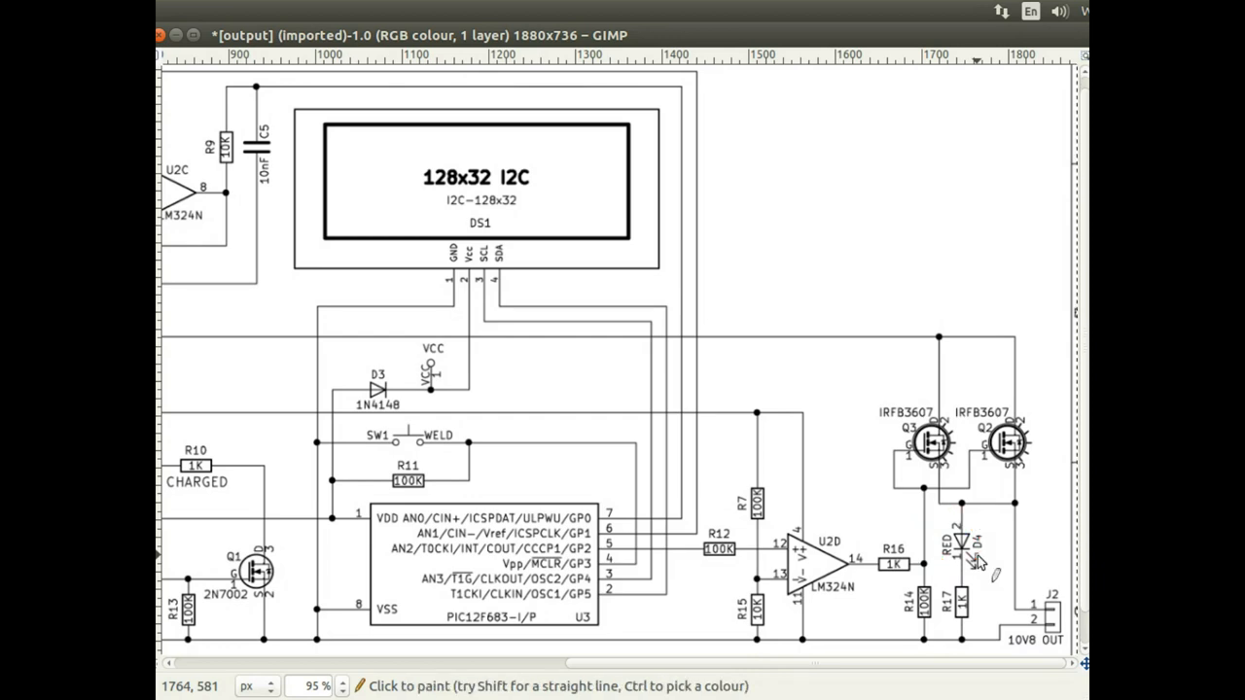
pyautogui.moveTo(988, 564)
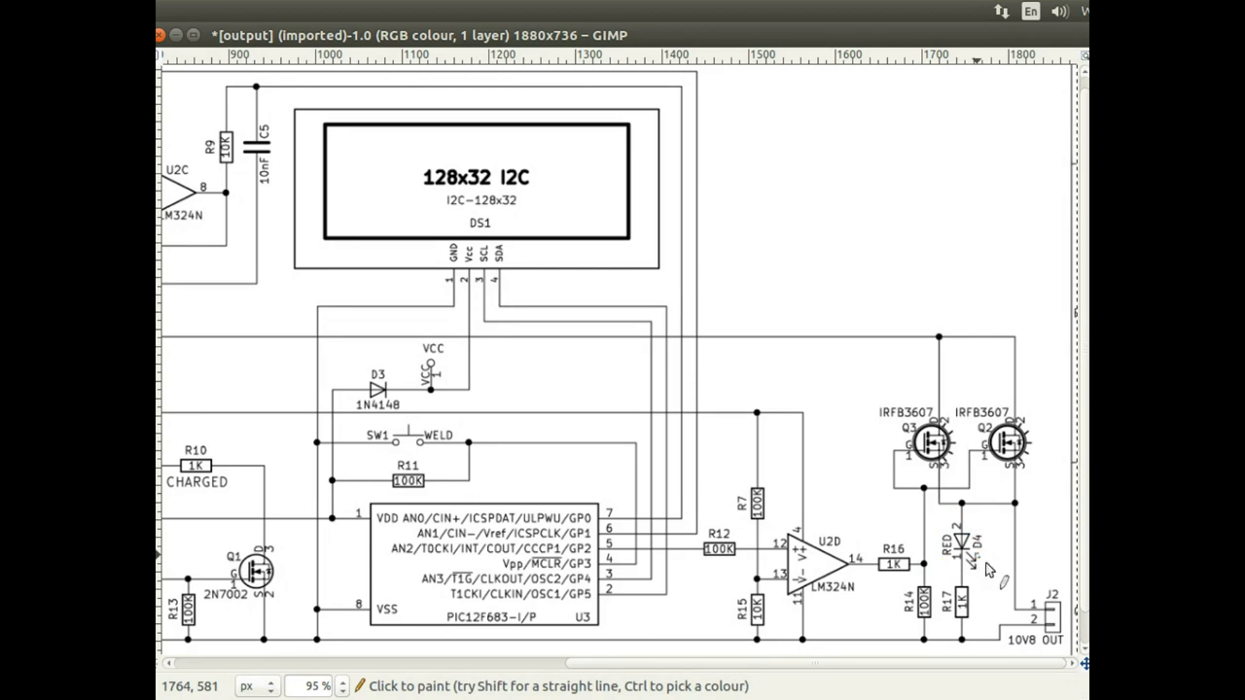